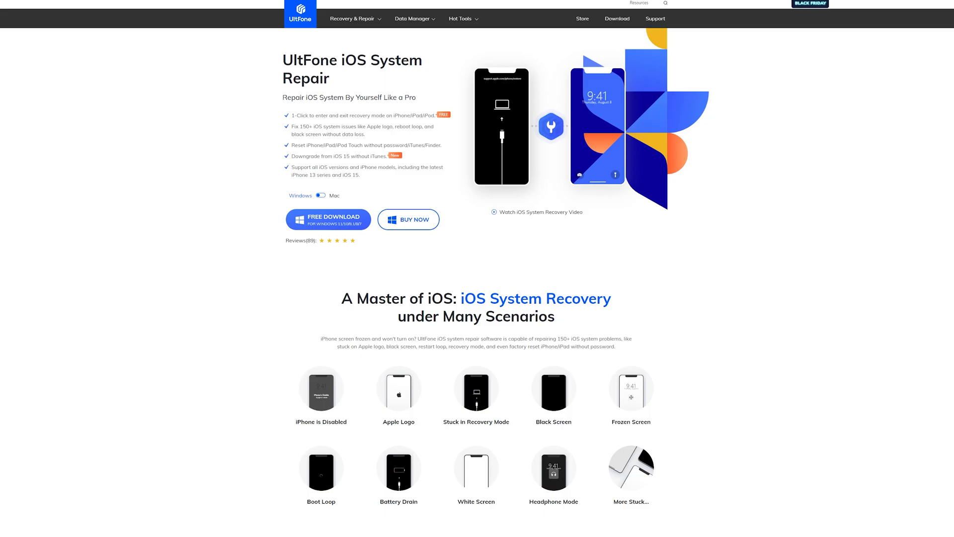
Choose Factory Reset for the iPad (7th gen) and download firmware package 15.1
scroll(down, 3)
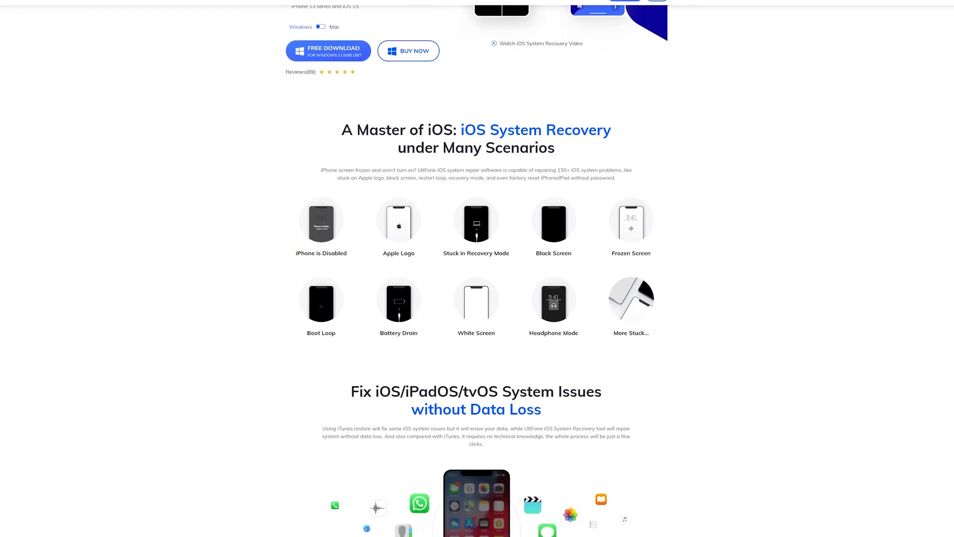
scroll(down, 3)
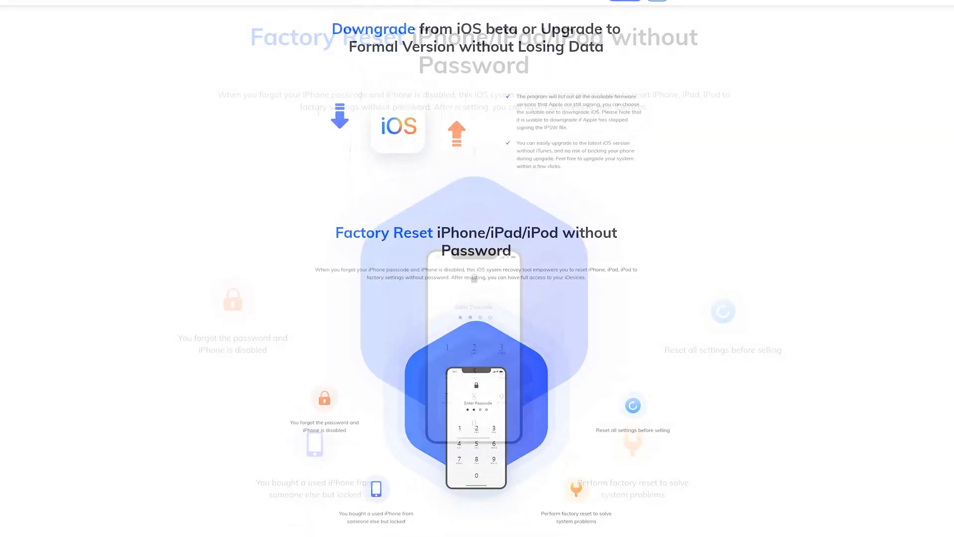
scroll(down, 3)
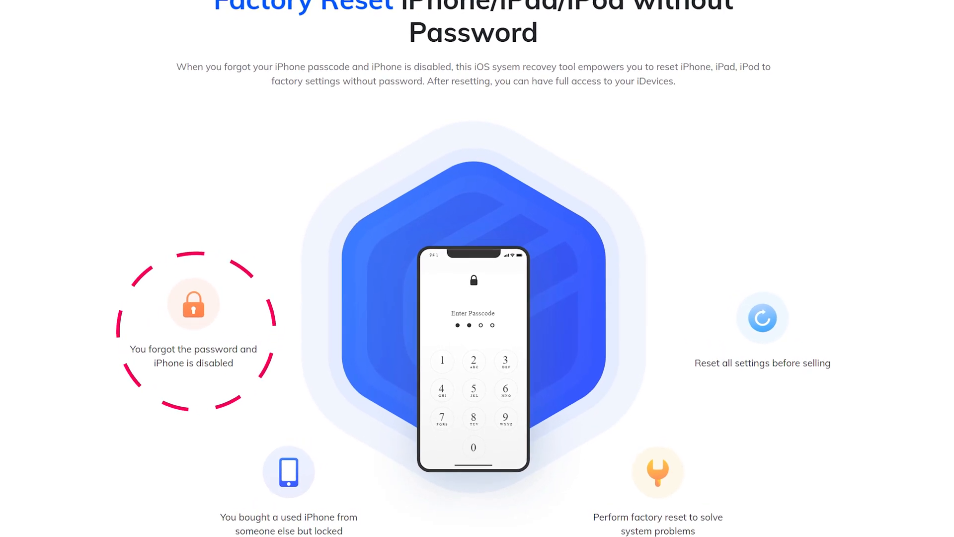
scroll(down, 3)
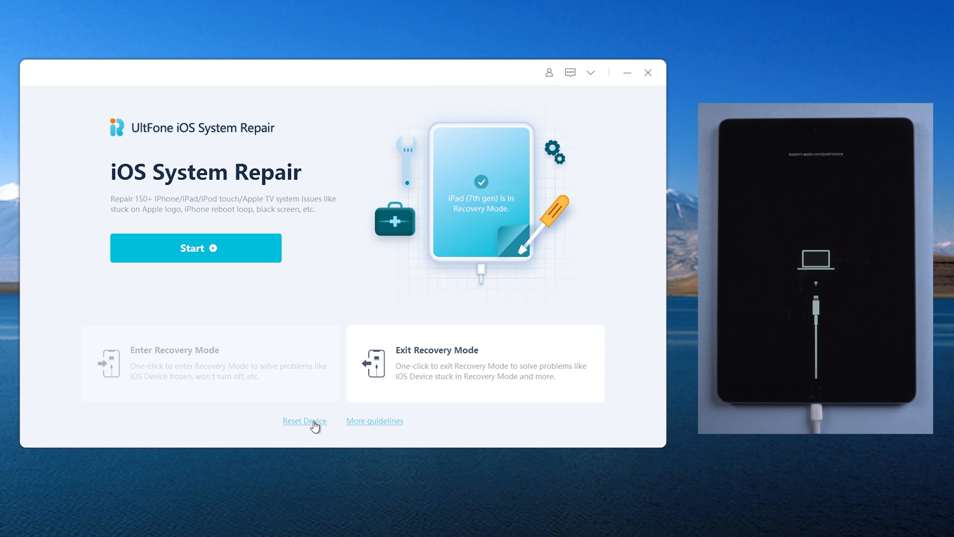
click(304, 421)
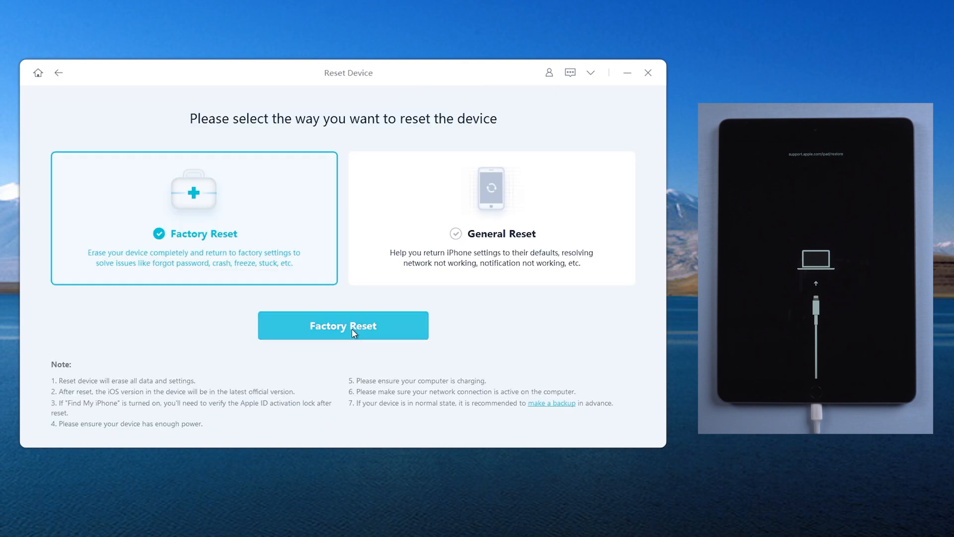
click(343, 326)
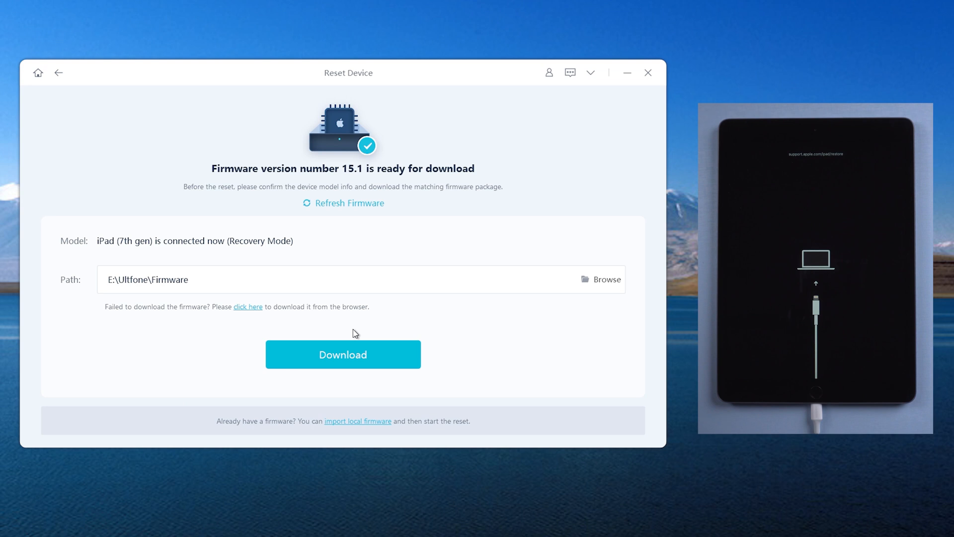
click(343, 354)
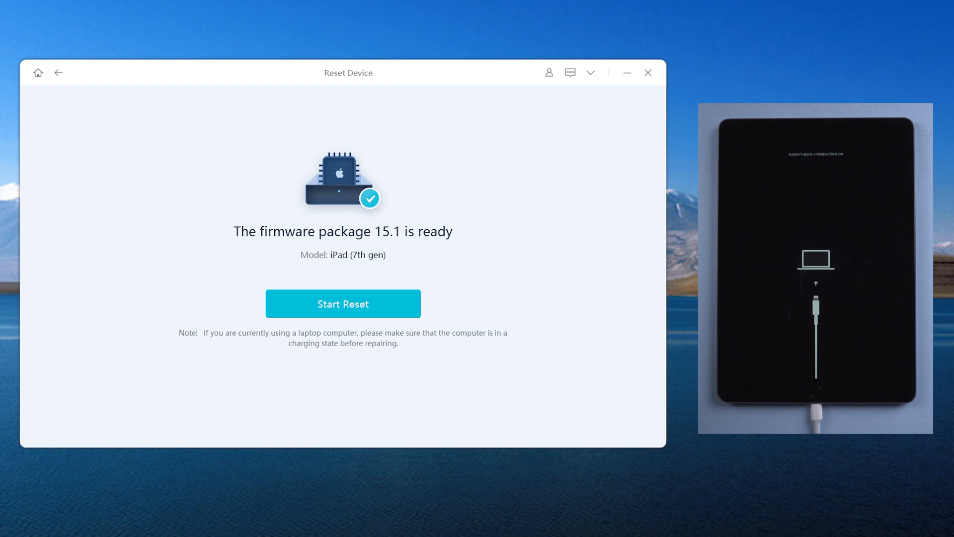
mouse_move(423, 297)
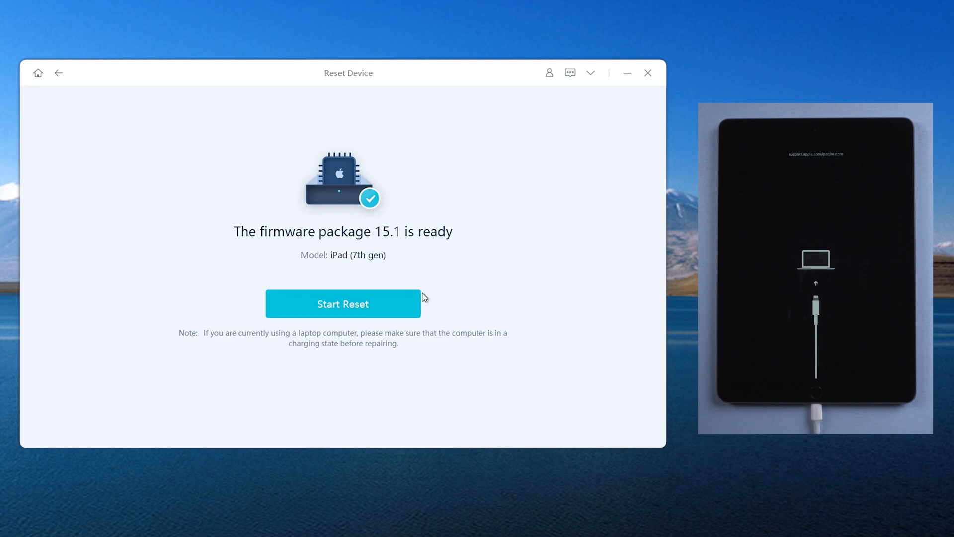
Start the reset and confirm erasing all data on the iPad
click(343, 303)
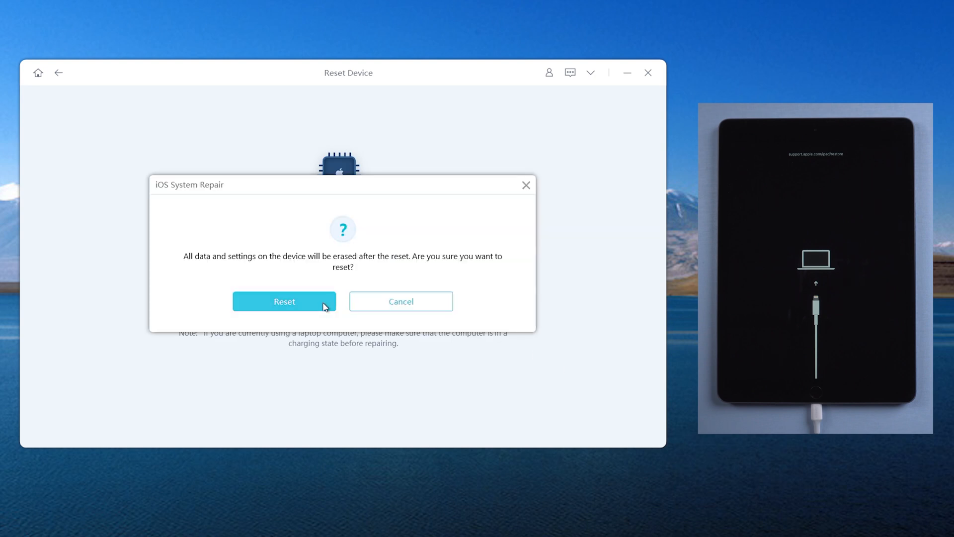
click(285, 302)
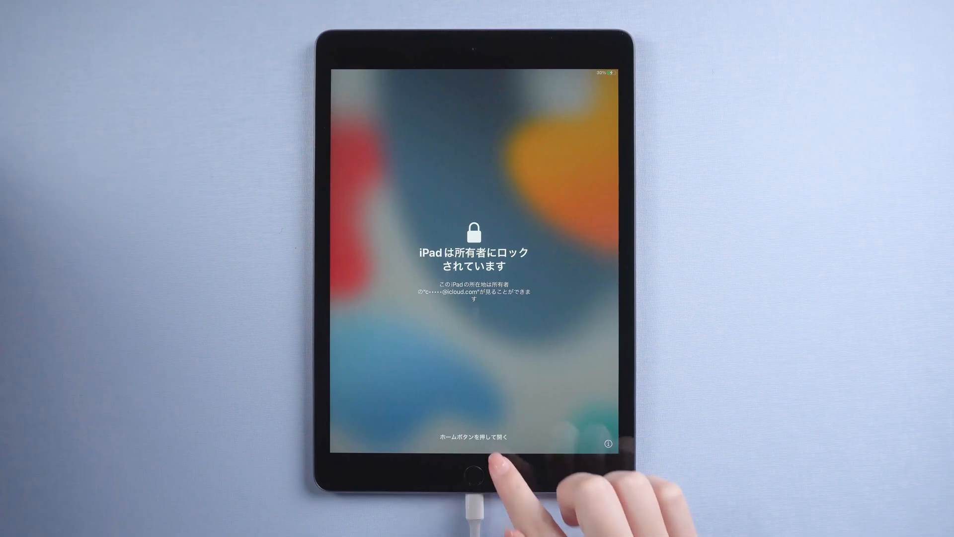
Wake the owner-locked iPad with Home and tap Get Started on the Welcome screen
click(473, 478)
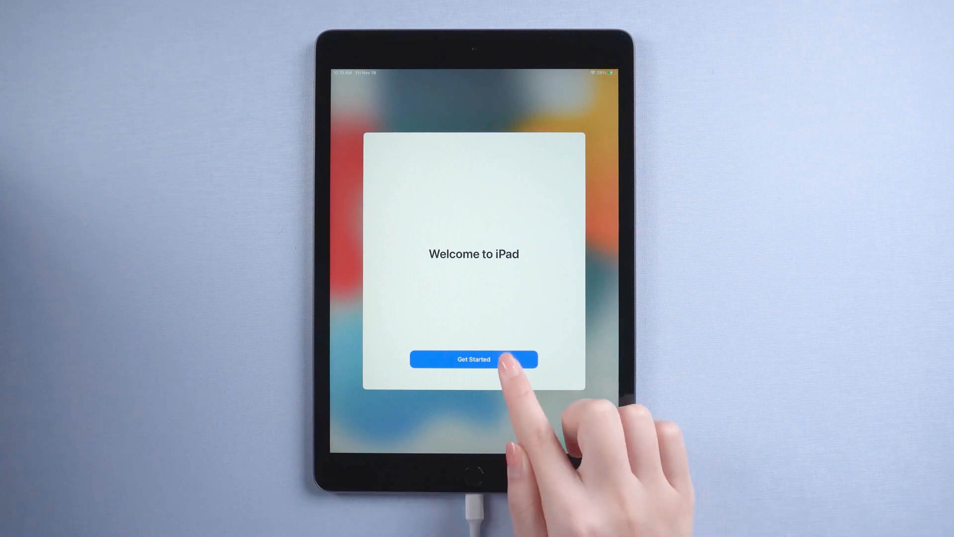
click(477, 359)
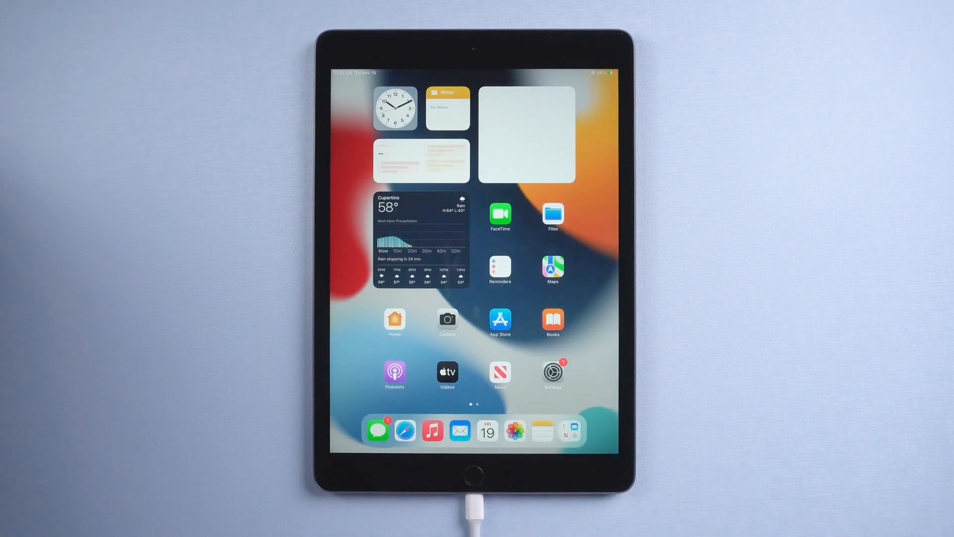
scroll(left, 3)
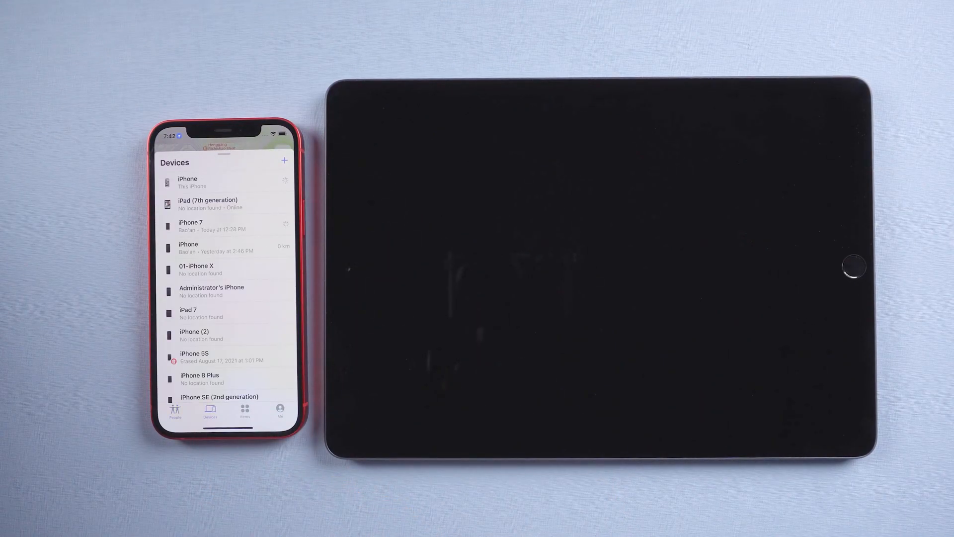
Select iPad (7th generation) in the Find My Devices list and choose Erase This Device
click(208, 203)
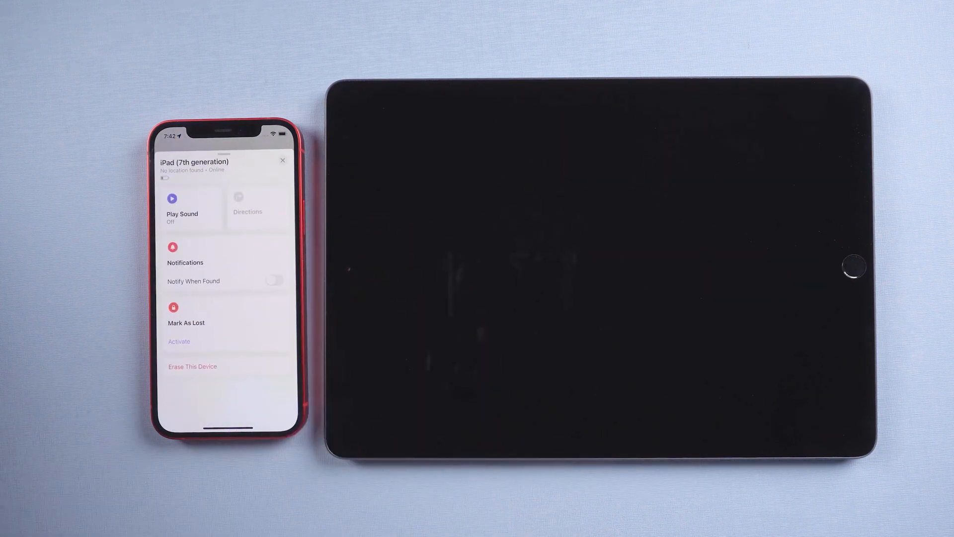
click(192, 367)
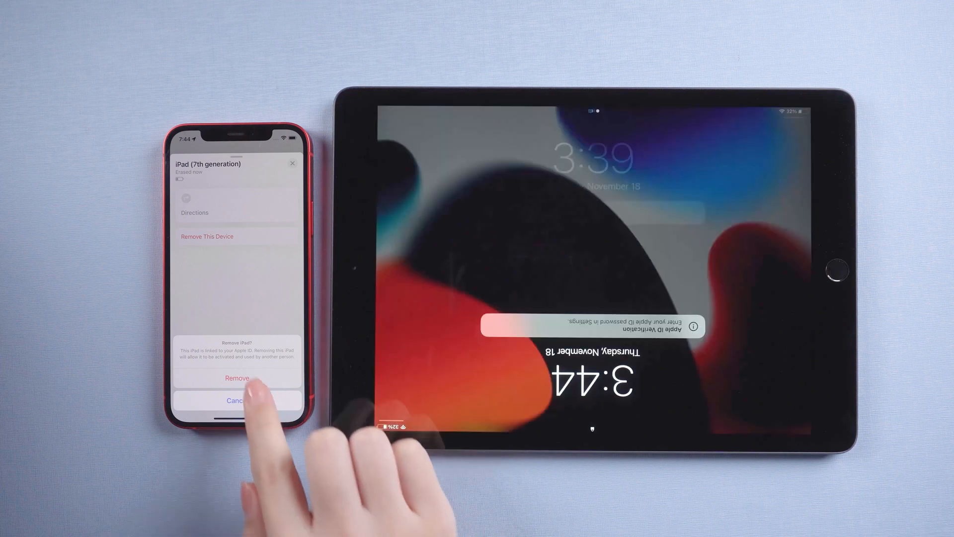
Confirm removing the iPad from the Apple ID, then leave its welcome screen for home
click(236, 378)
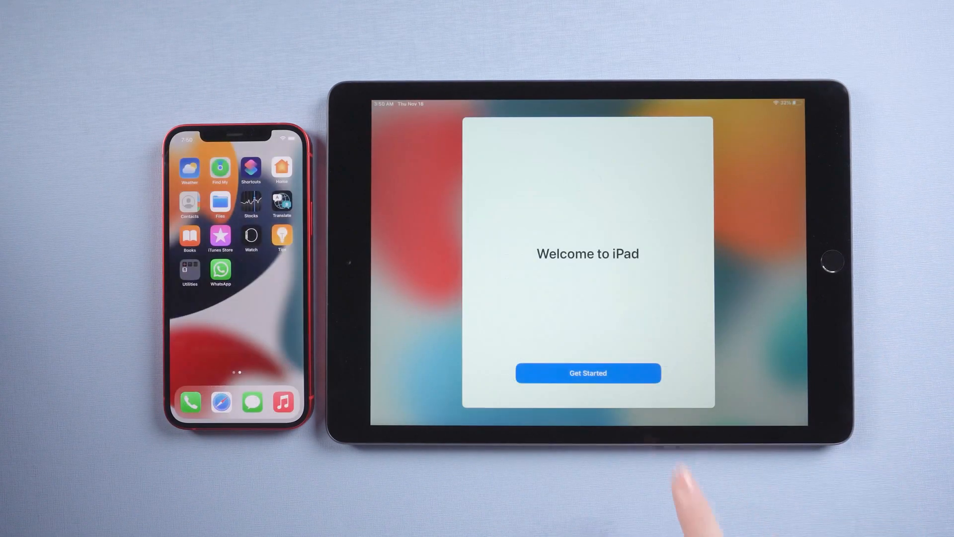
click(587, 373)
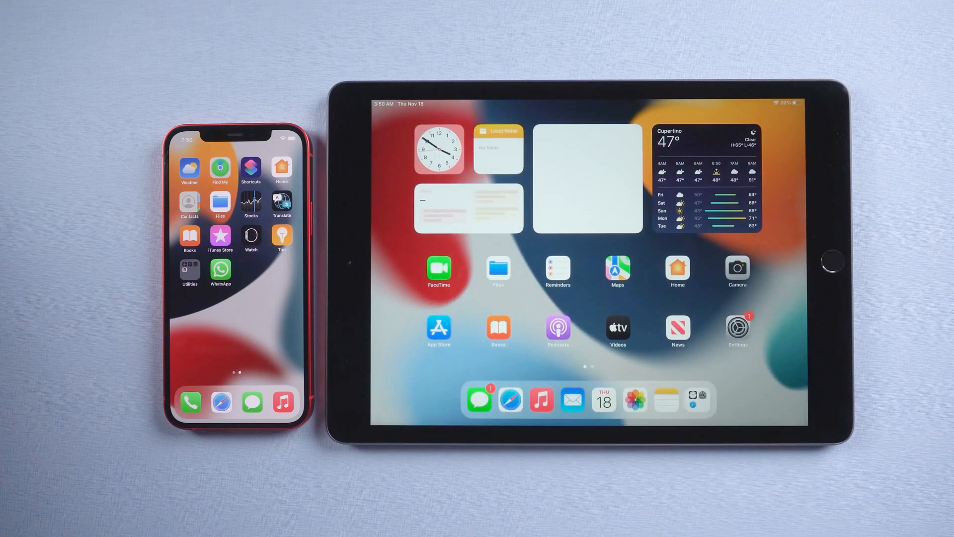